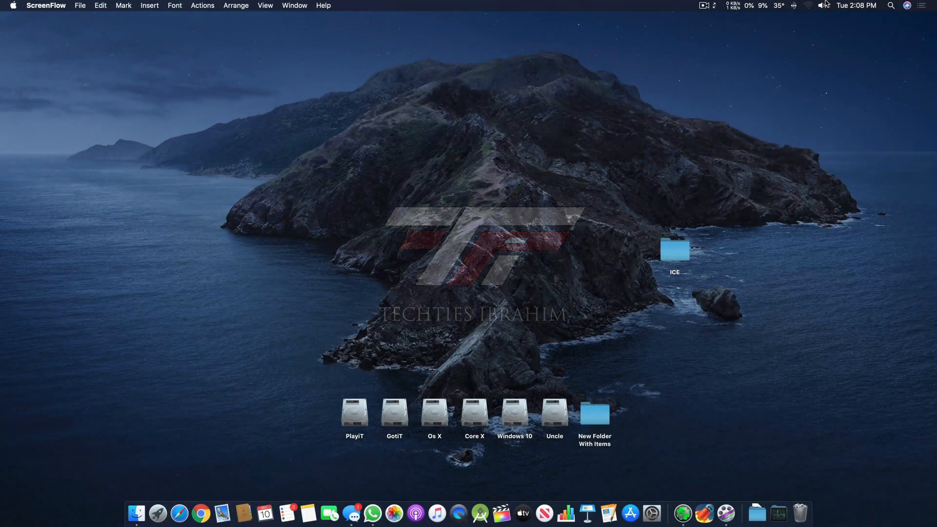
- Launch Clover Configurator from the Dock and show its Devices section
click(821, 7)
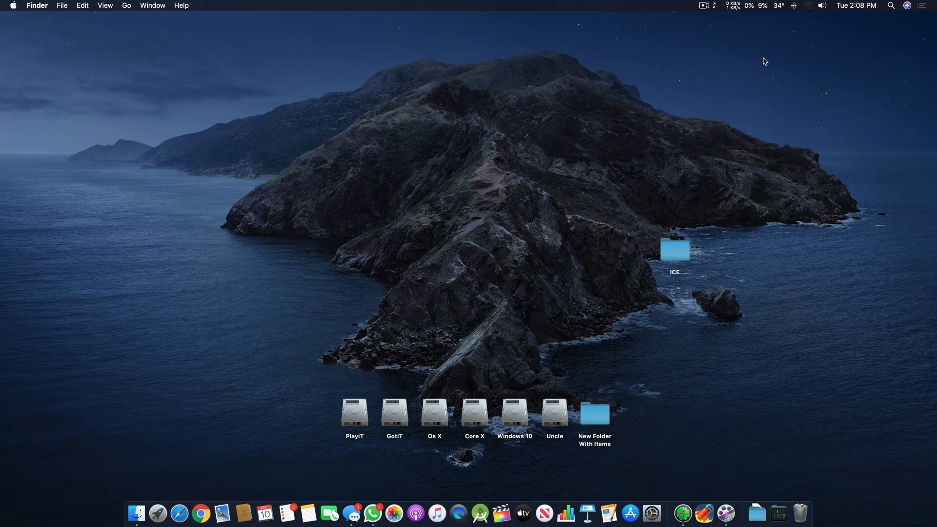
mouse_move(272, 410)
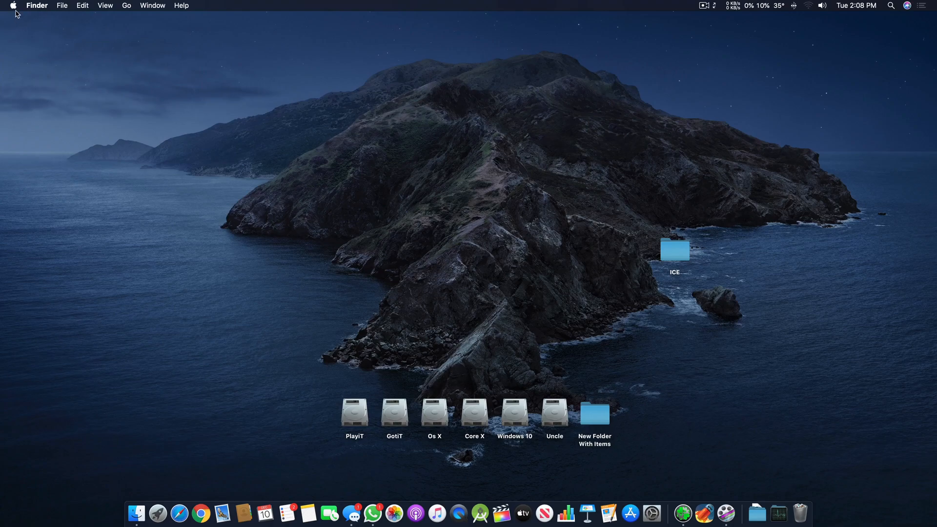
mouse_move(681, 518)
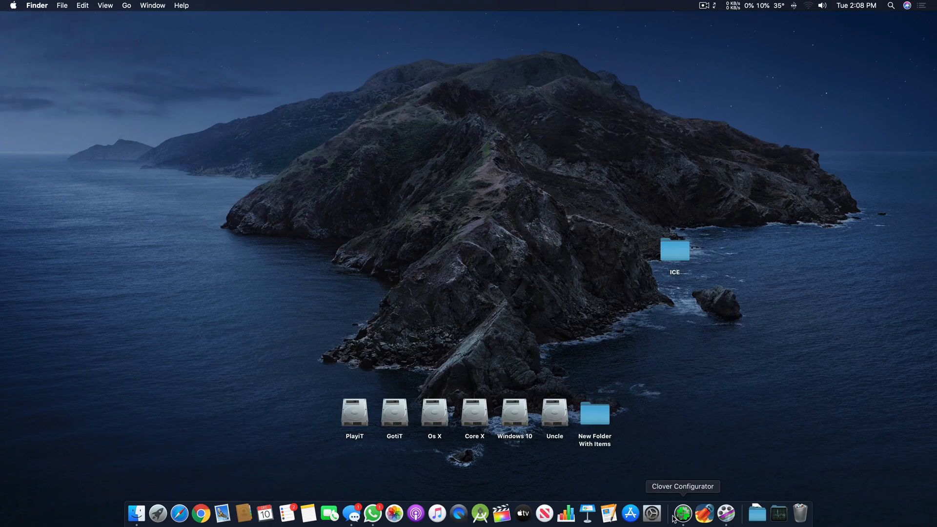
click(683, 524)
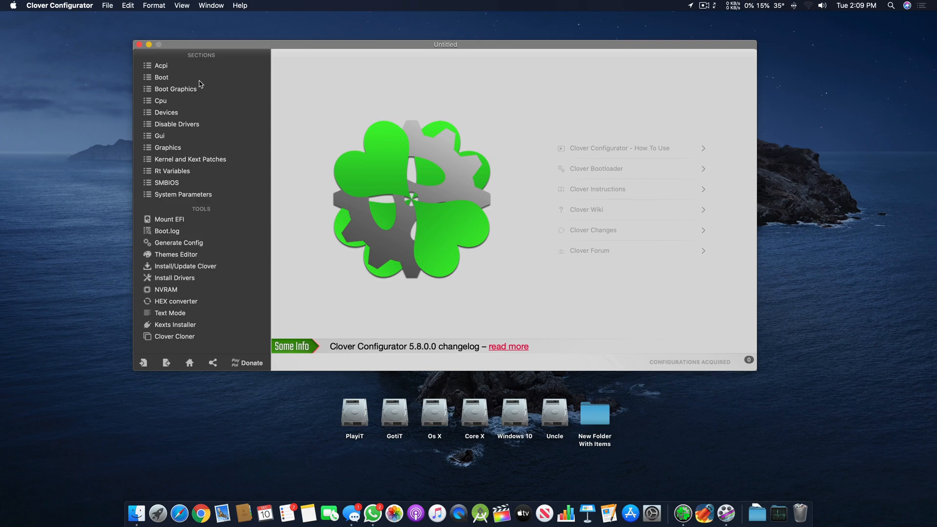
mouse_move(205, 61)
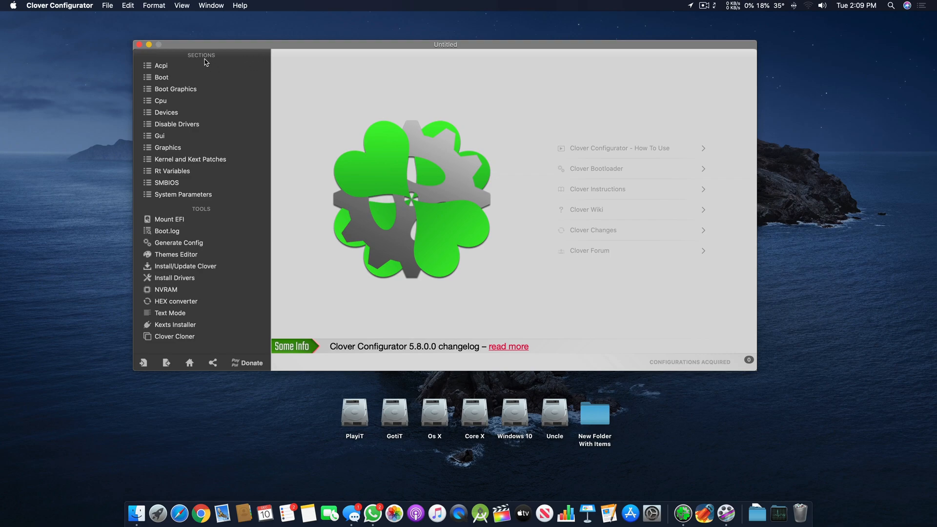
mouse_move(198, 100)
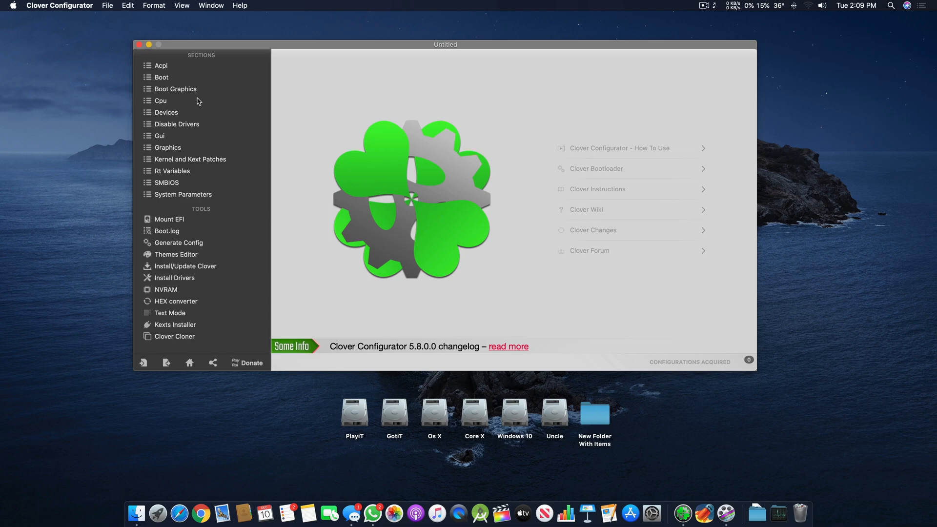
mouse_move(225, 79)
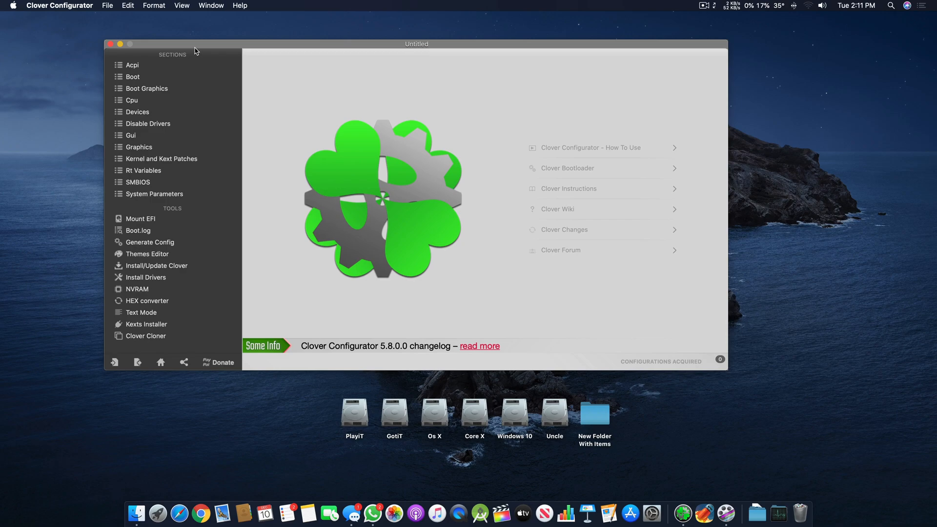
click(138, 112)
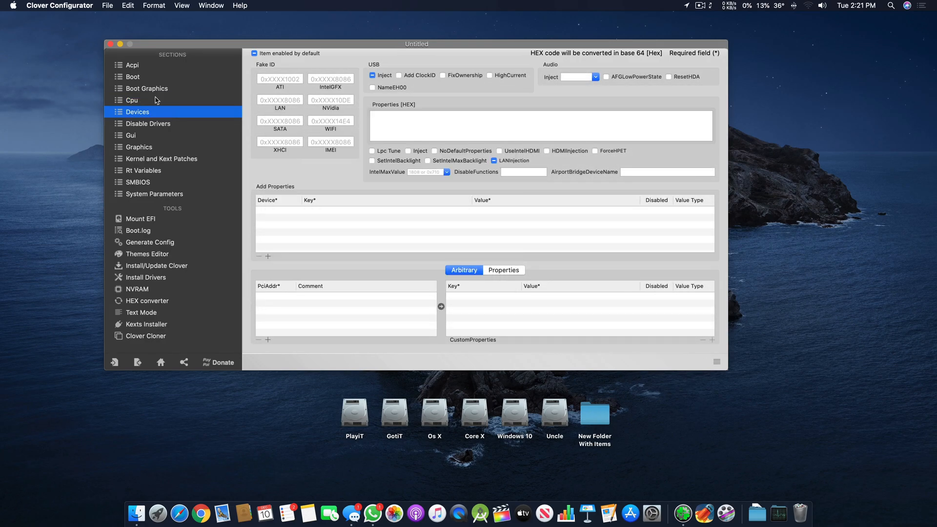
click(146, 88)
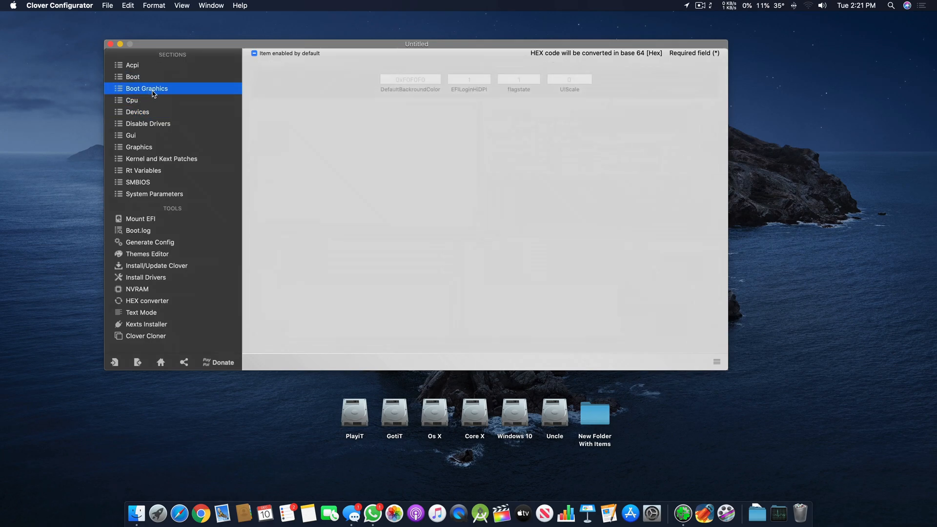
click(139, 112)
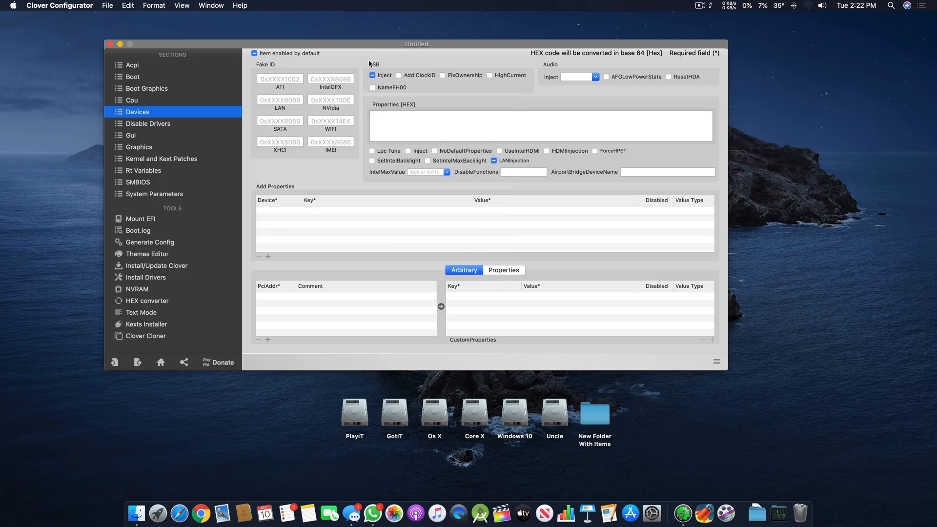
mouse_move(387, 112)
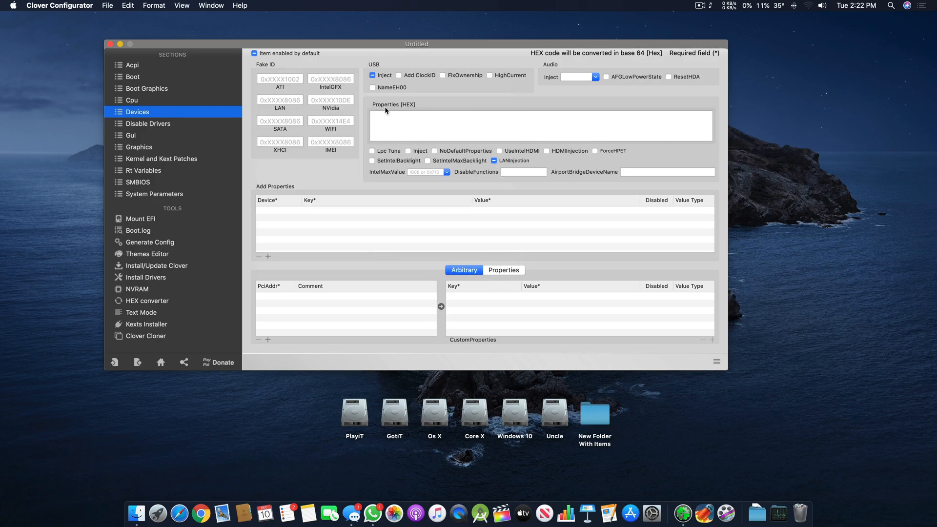
mouse_move(395, 173)
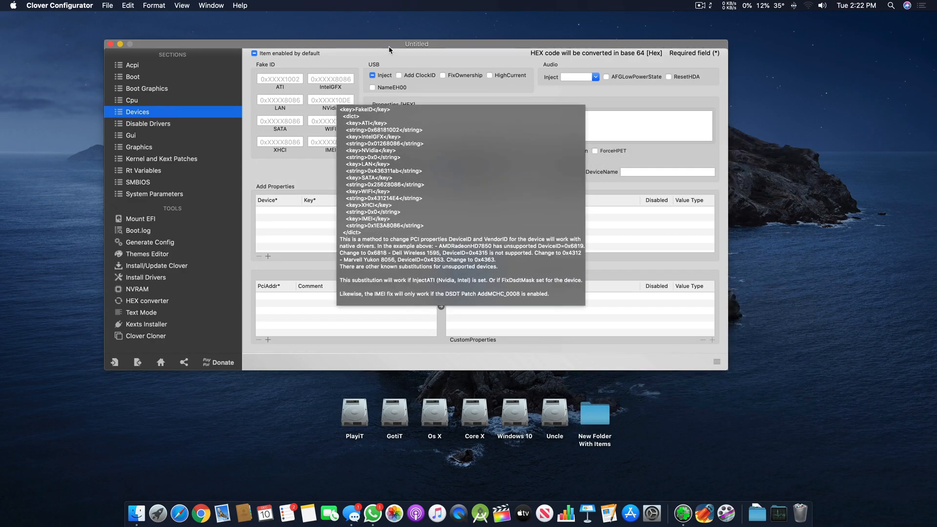
drag(417, 43, 394, 72)
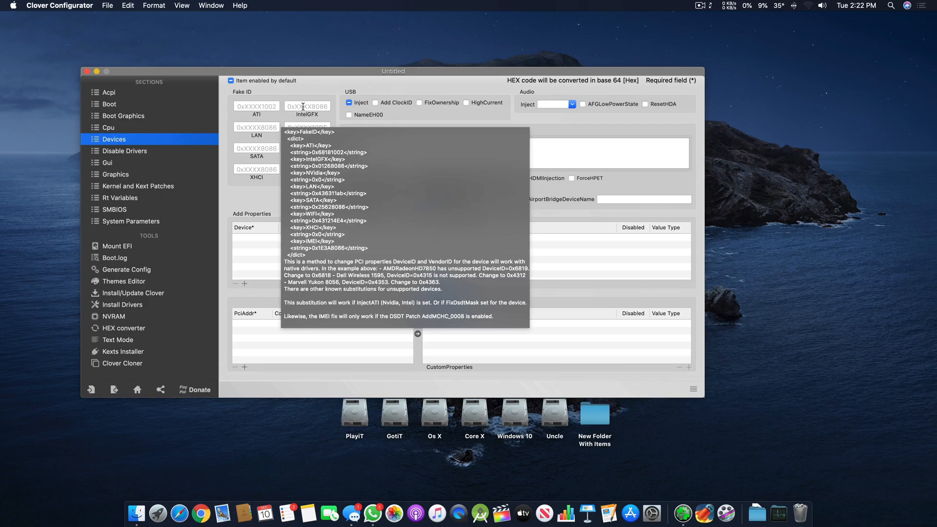
click(307, 106)
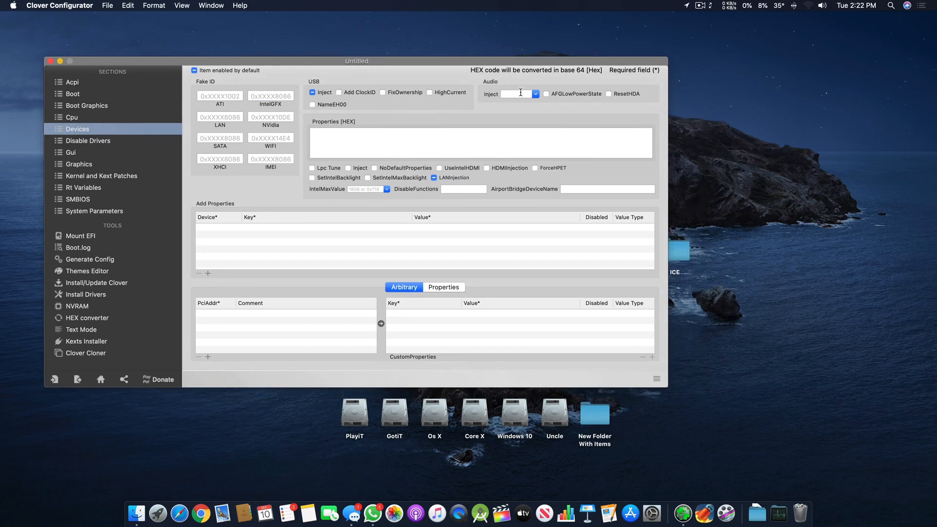
click(516, 93)
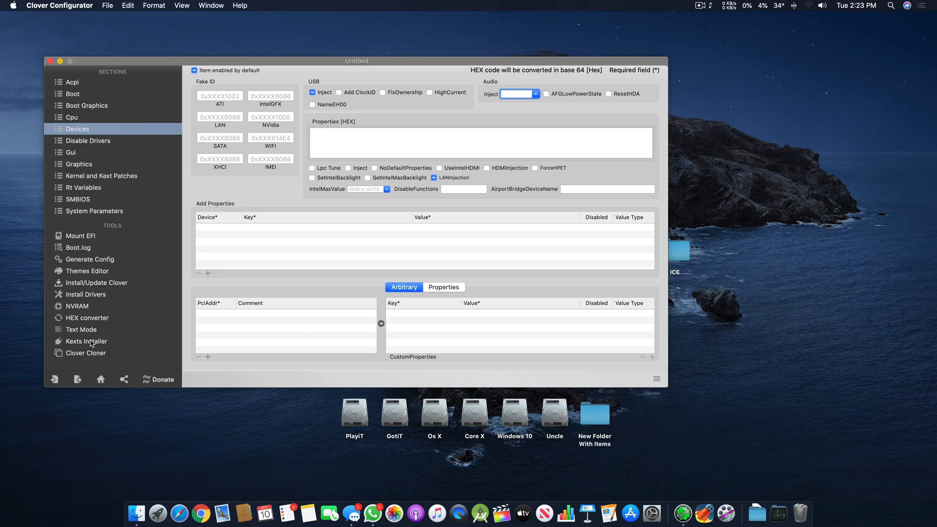
click(86, 341)
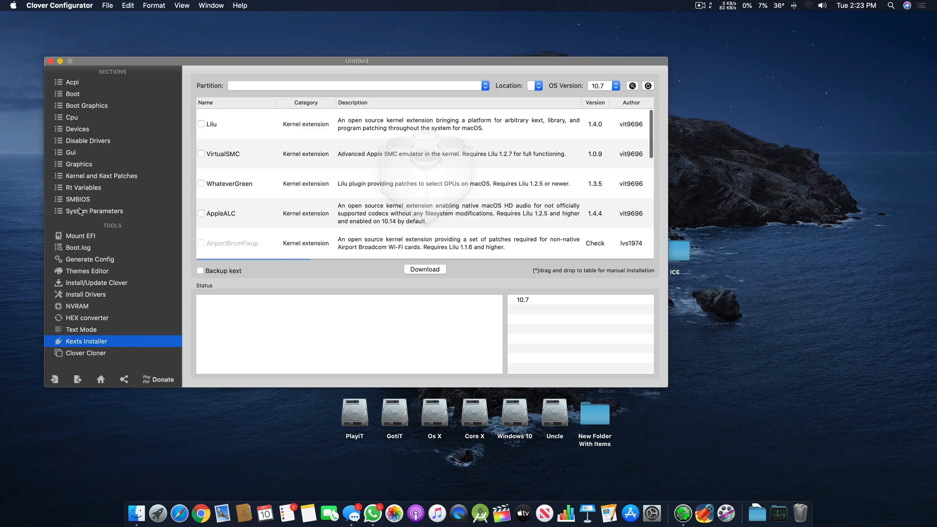
click(76, 129)
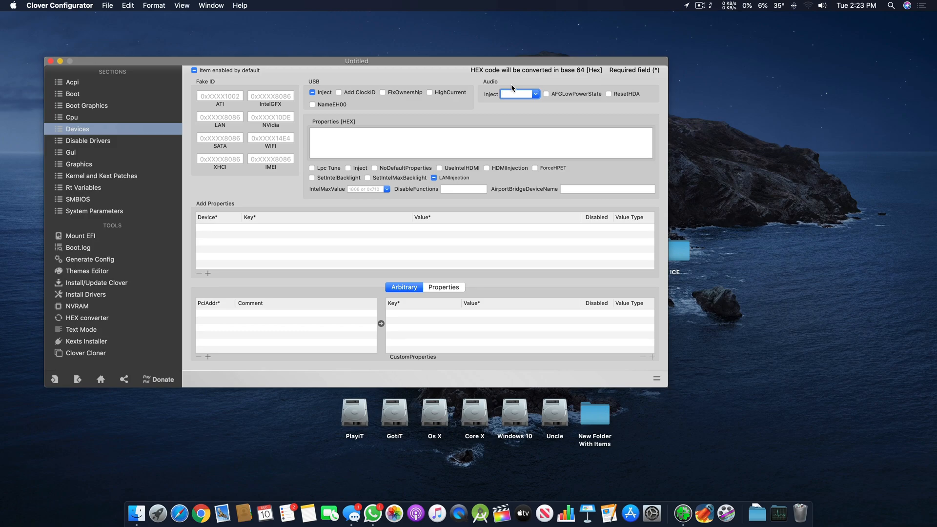
- Enter 4 as the audio Inject value in the Devices Audio group
text(1)
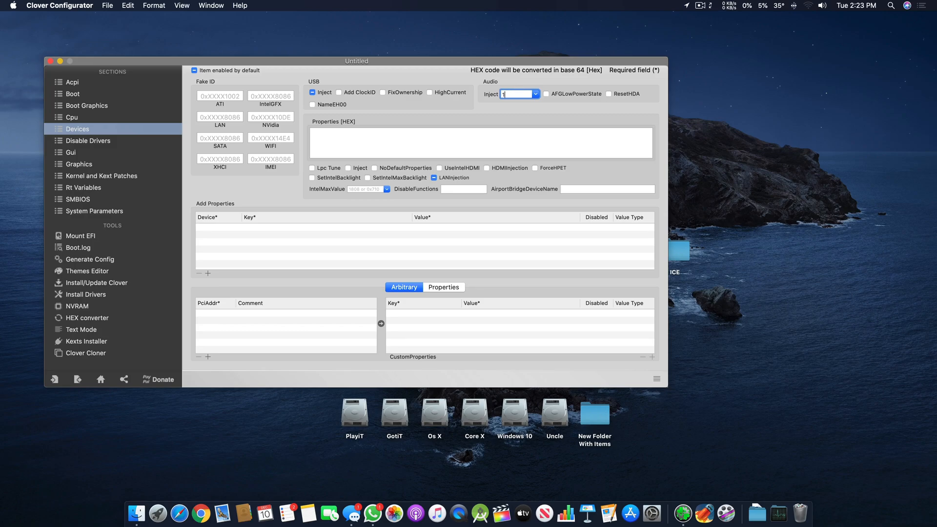
text(1)
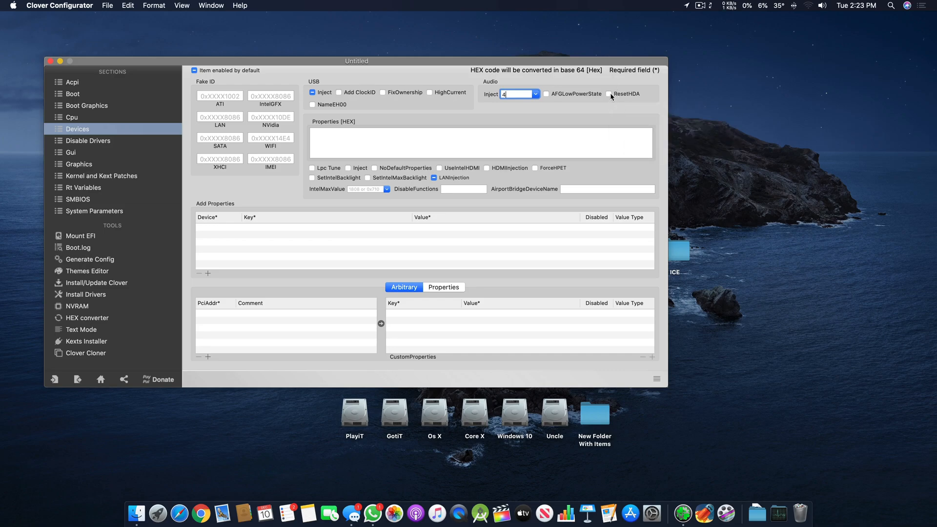
mouse_move(621, 100)
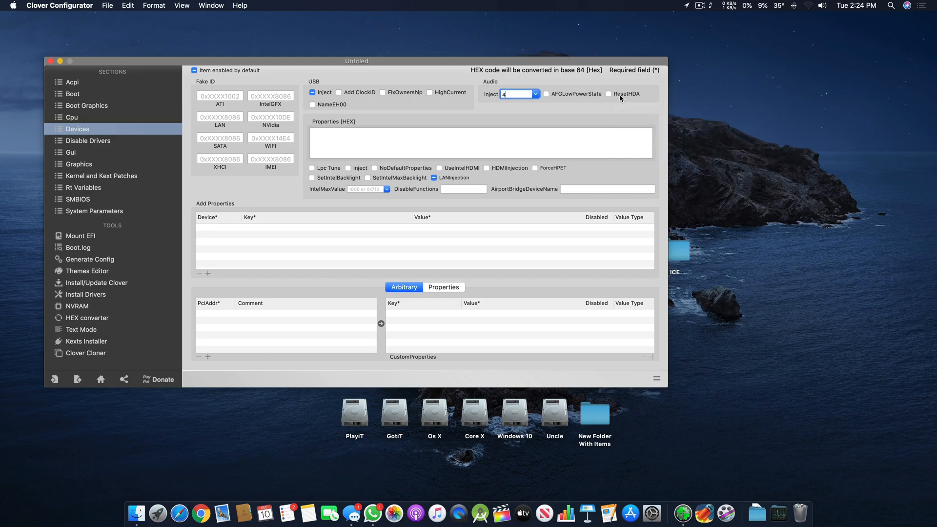
mouse_move(612, 98)
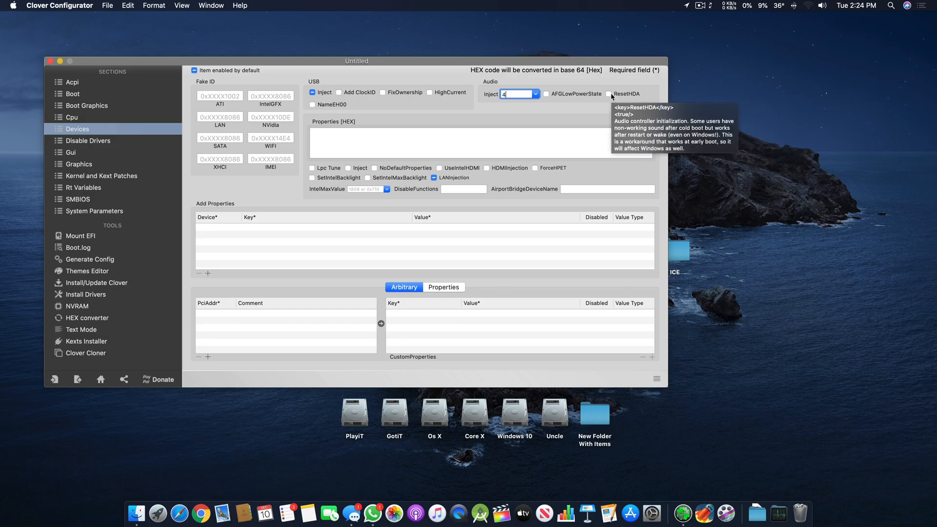
mouse_move(616, 98)
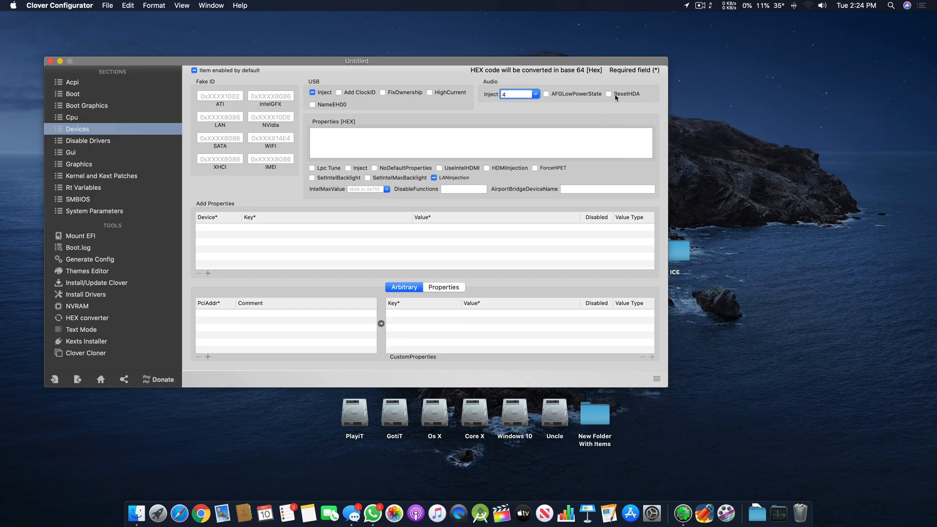
mouse_move(609, 97)
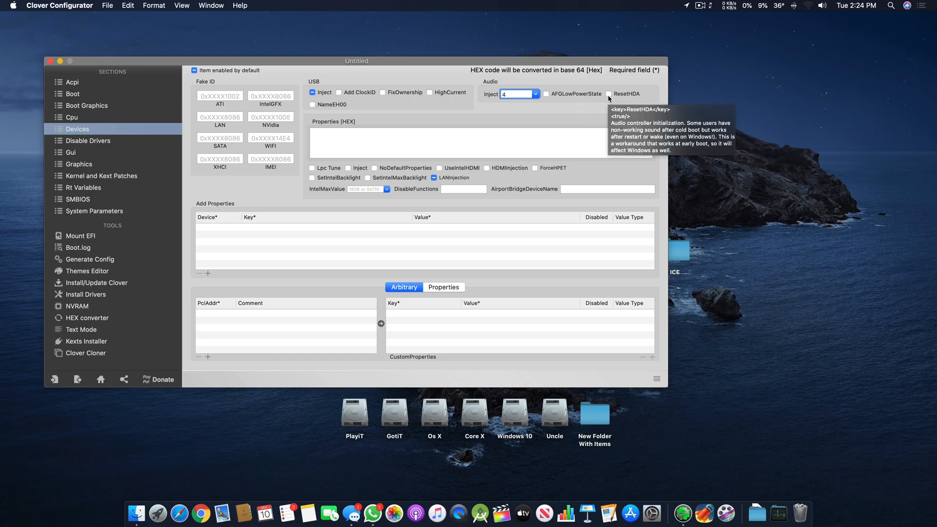
mouse_move(614, 115)
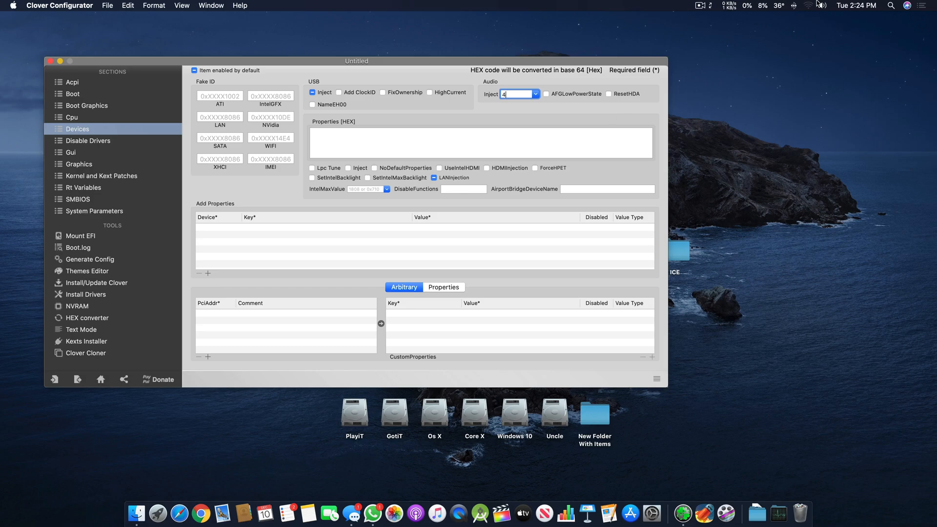
click(821, 5)
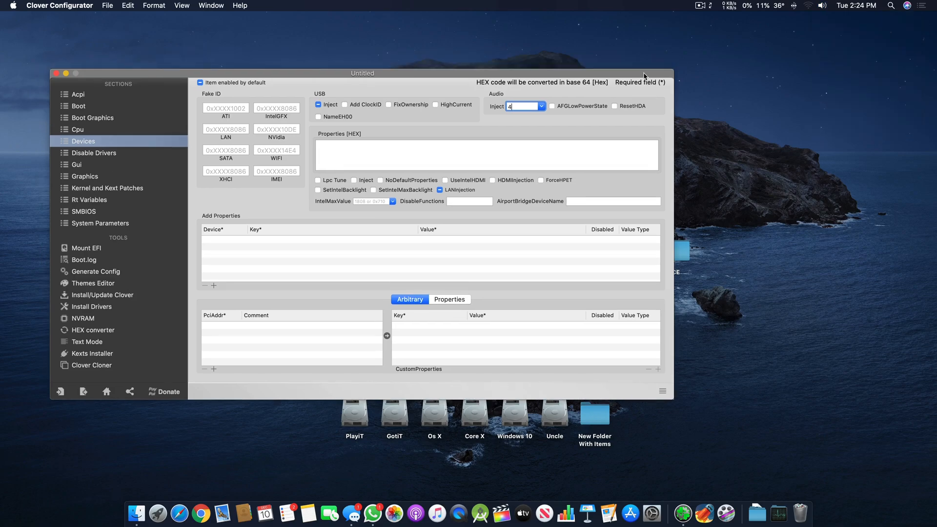
- Tick ResetHDA and AFGLowPowerState in the Audio group and shift the window right
click(615, 106)
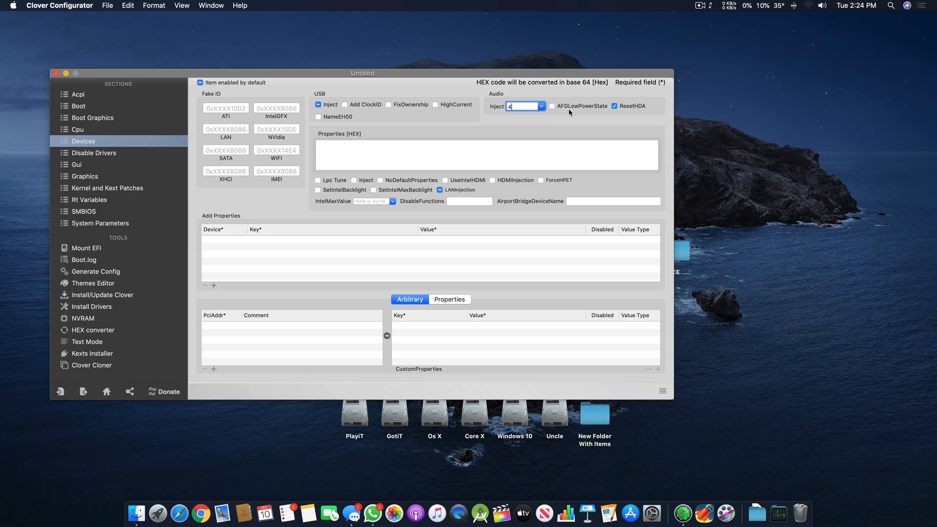
click(552, 106)
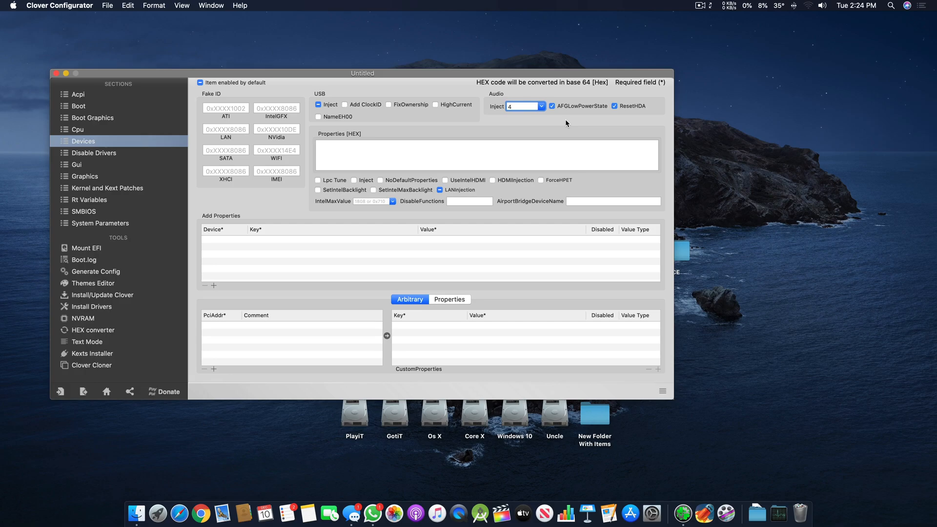
drag(363, 72, 424, 67)
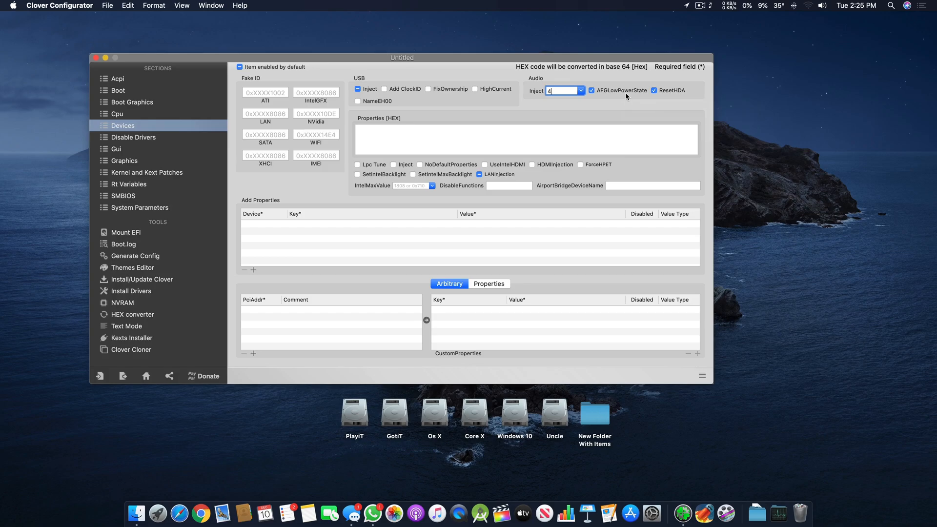
mouse_move(584, 122)
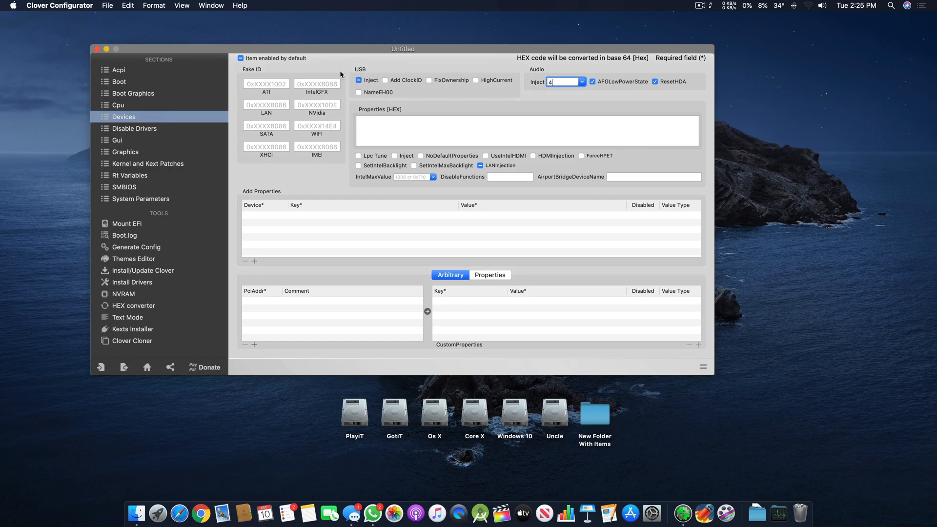
- Enable the USB Inject, Add ClockID, HighCurrent and NameEH00 checkboxes
click(358, 80)
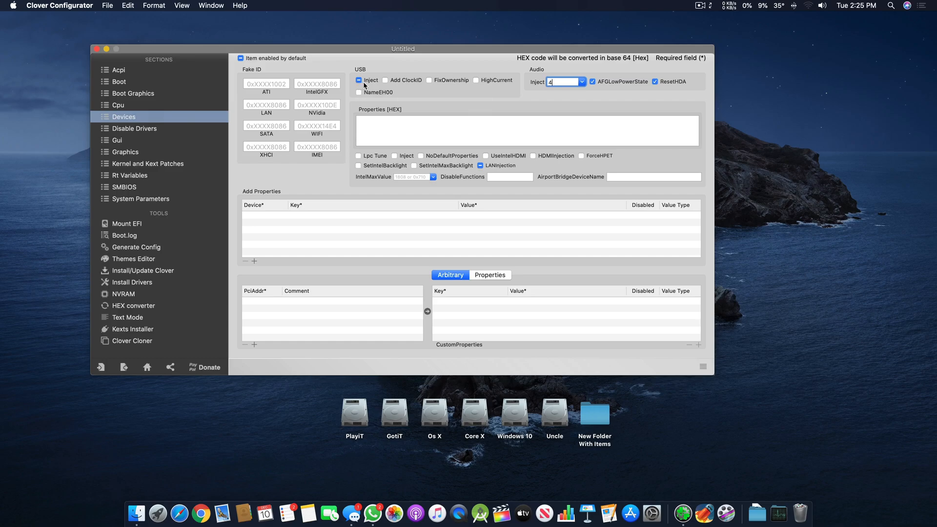
click(358, 80)
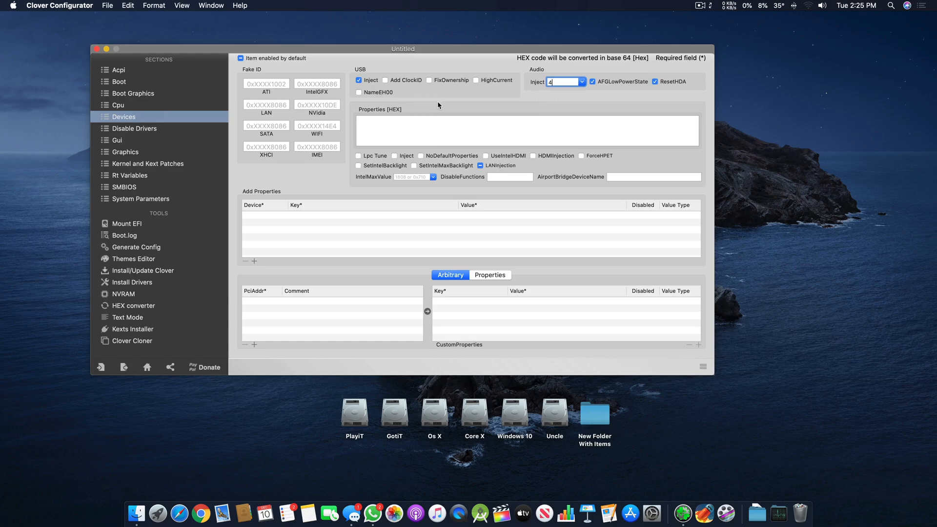
click(385, 80)
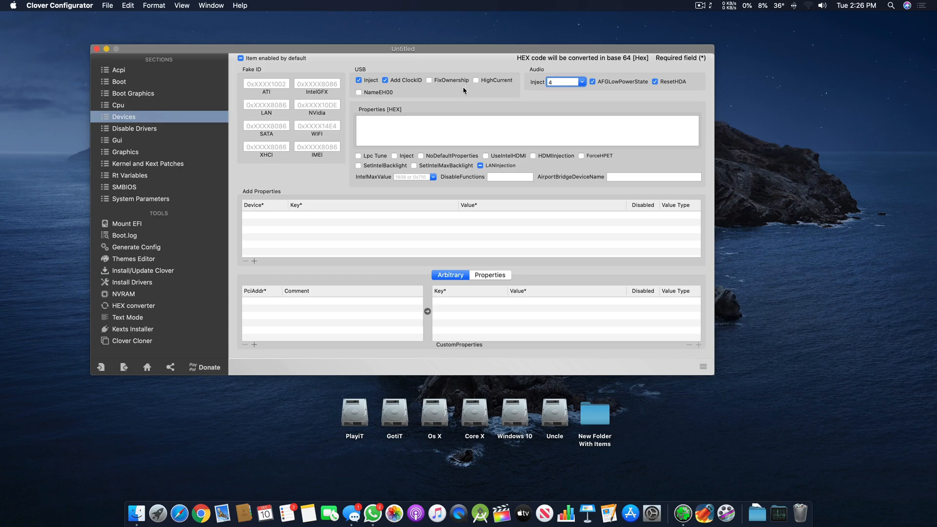
click(477, 80)
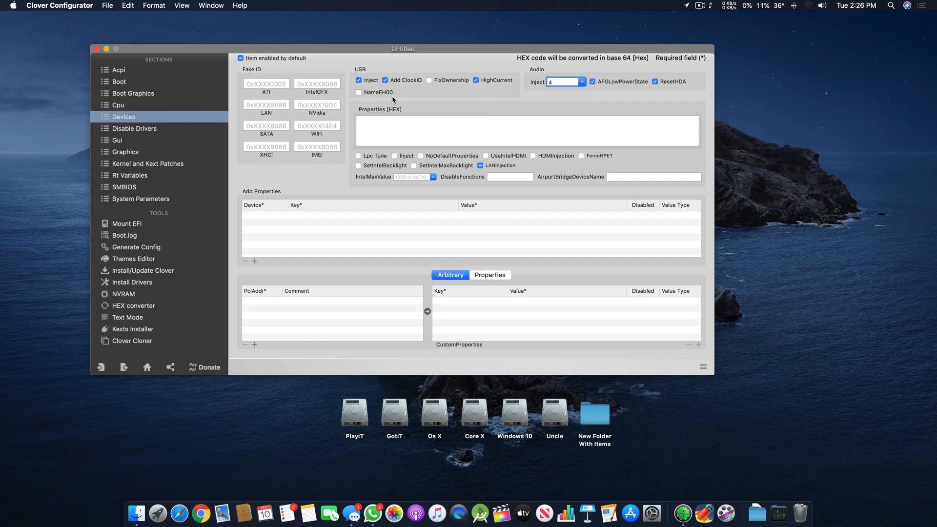
click(358, 92)
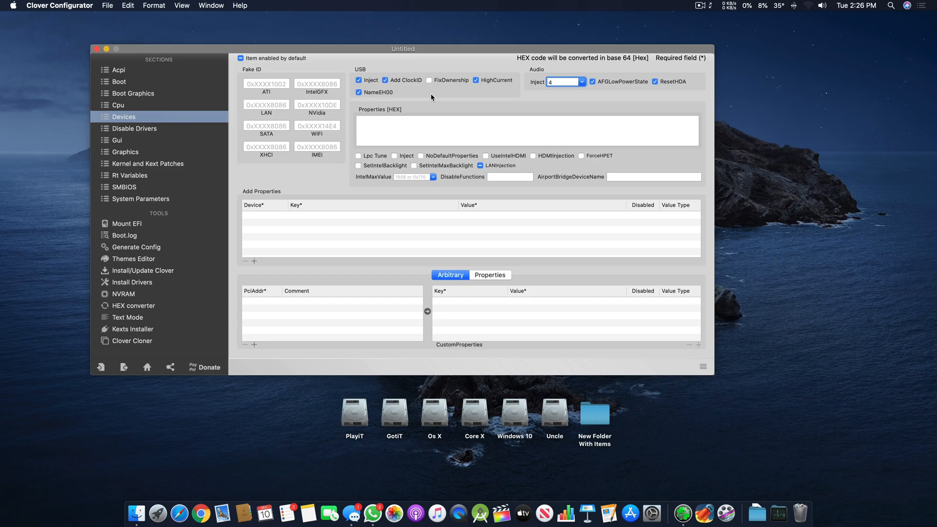
click(561, 81)
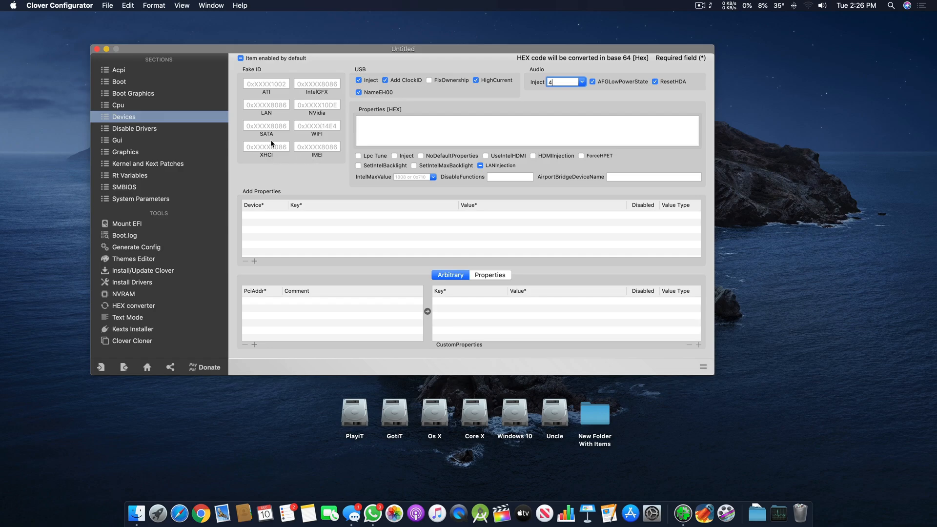
mouse_move(275, 94)
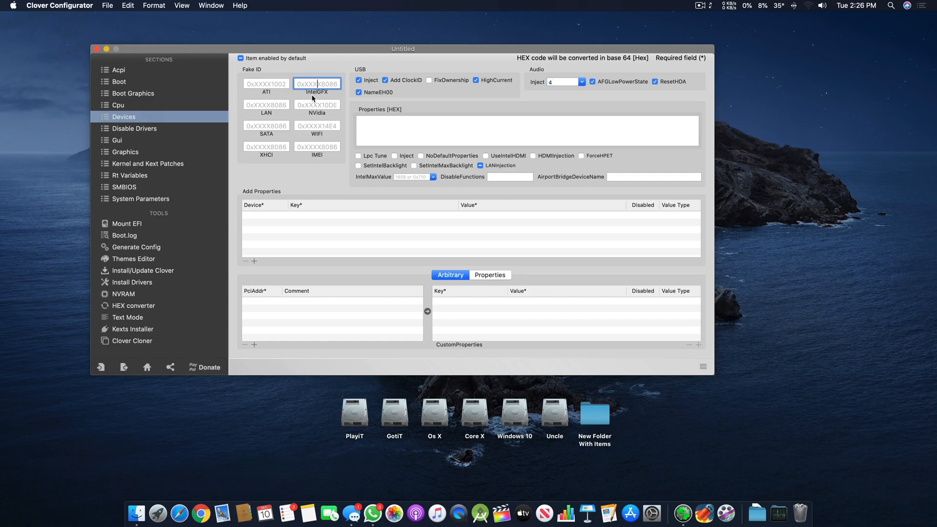
mouse_move(317, 100)
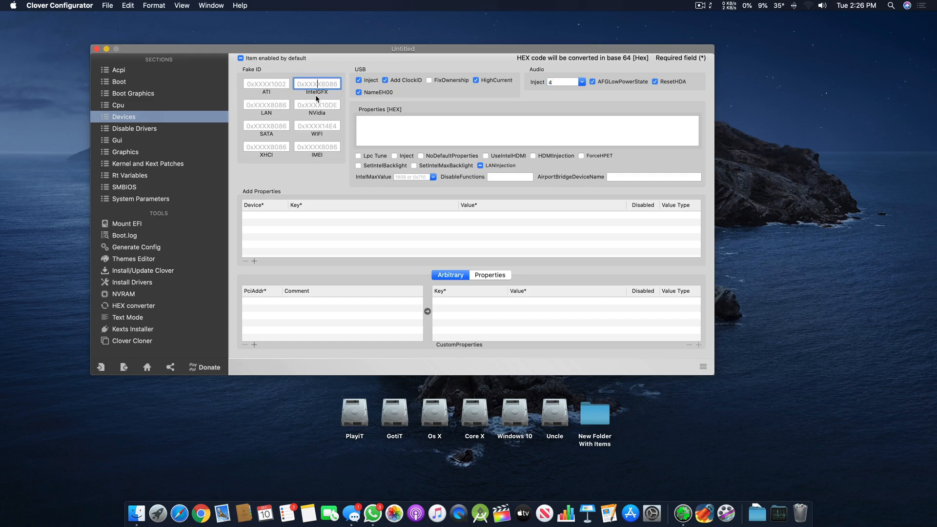
- Try fake IntelGFX ID 0x9A18086, then erase it so the field stays empty
click(316, 147)
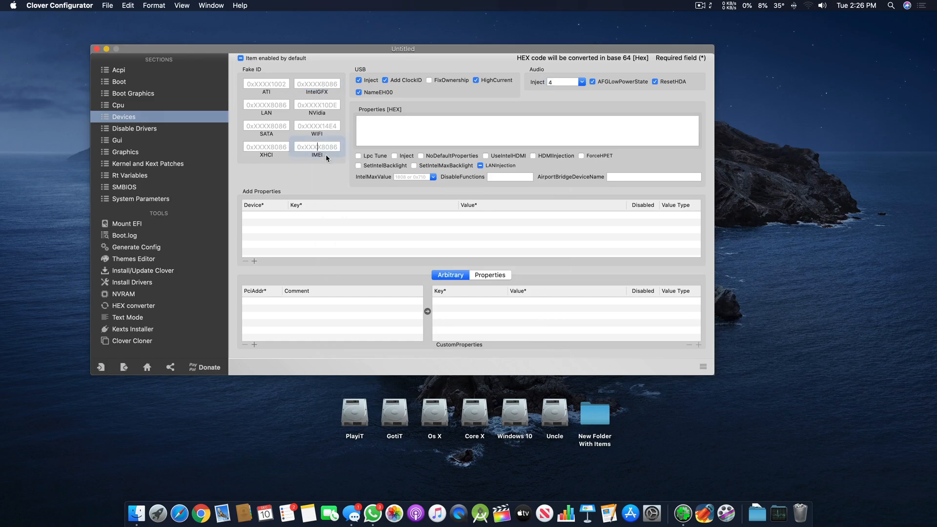
click(317, 146)
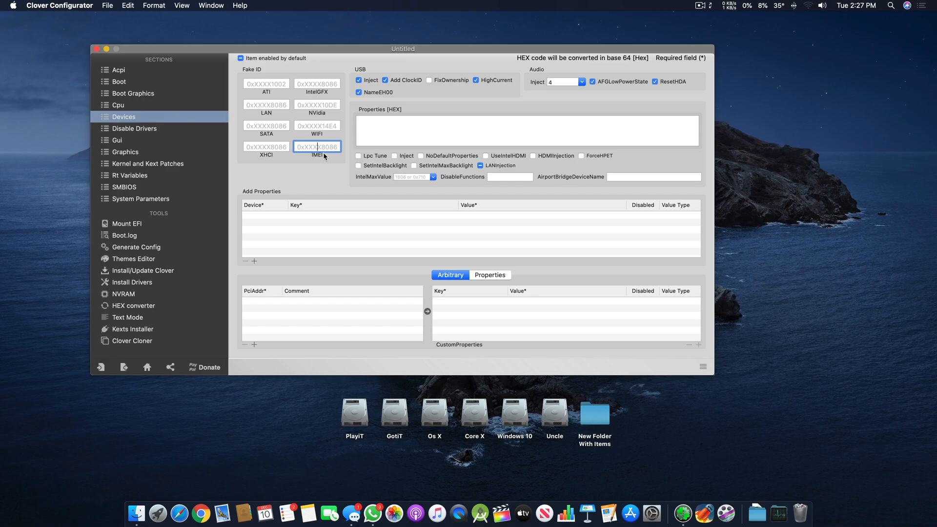
click(317, 84)
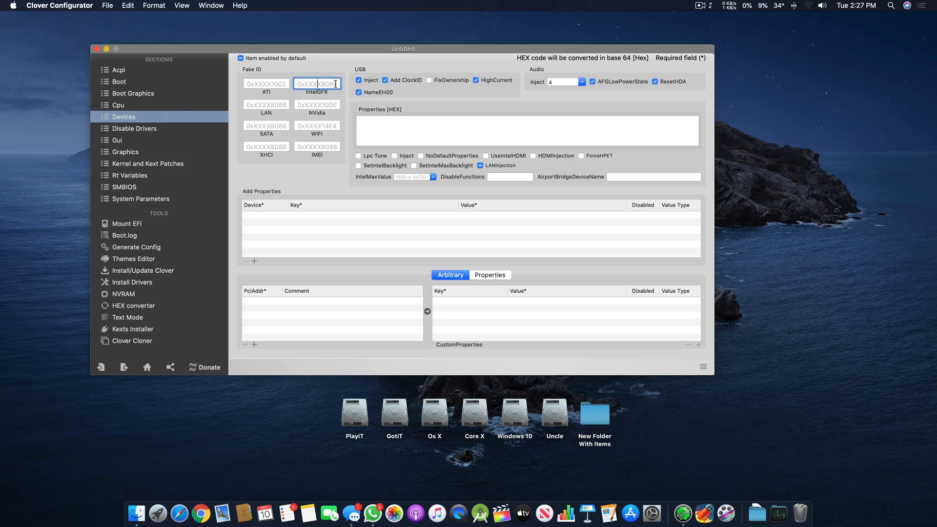
text(0x4128086)
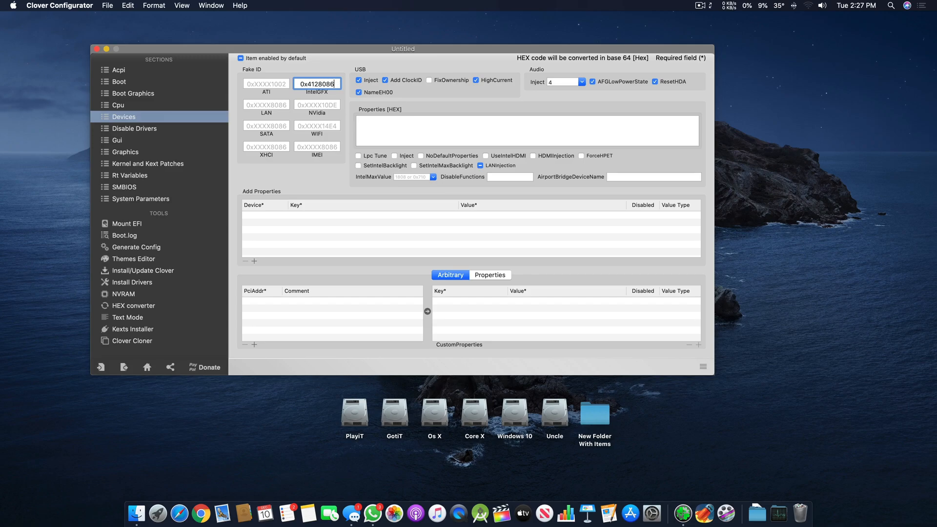
mouse_move(430, 120)
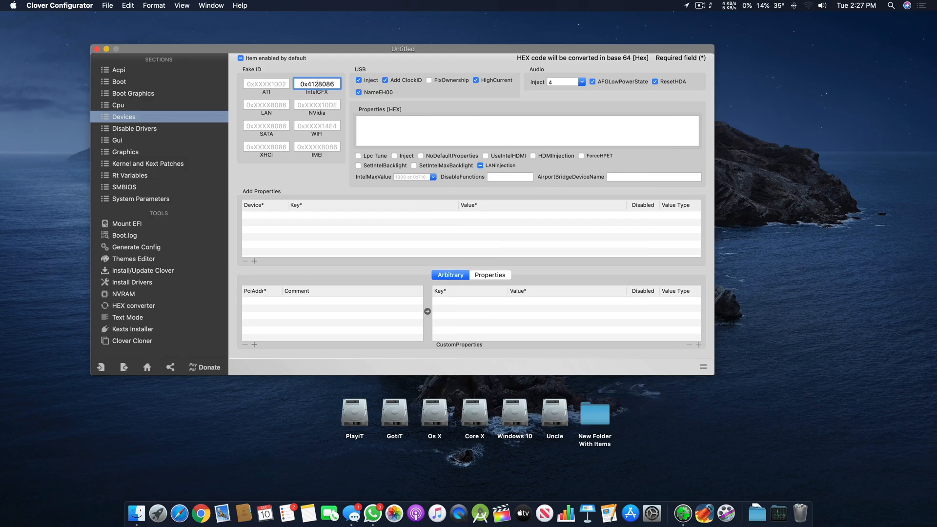
text(0x9A18086)
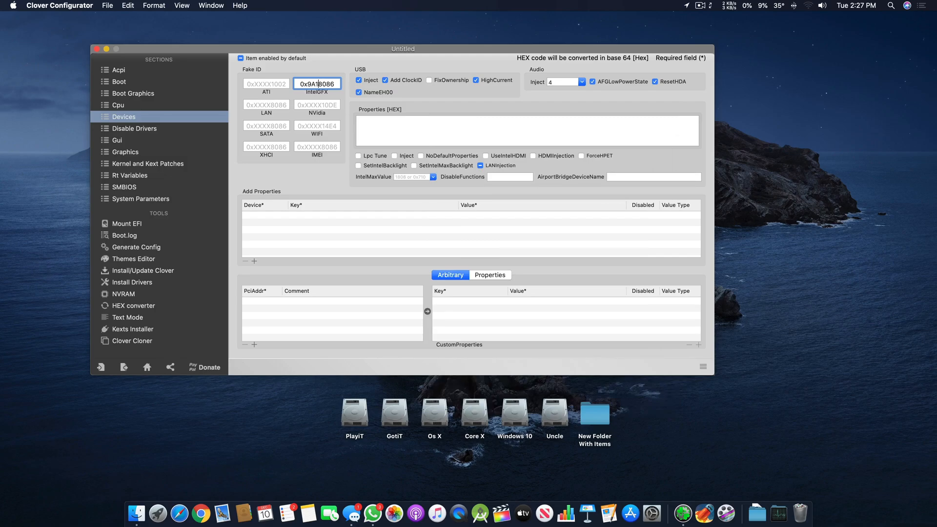
key(backspace)
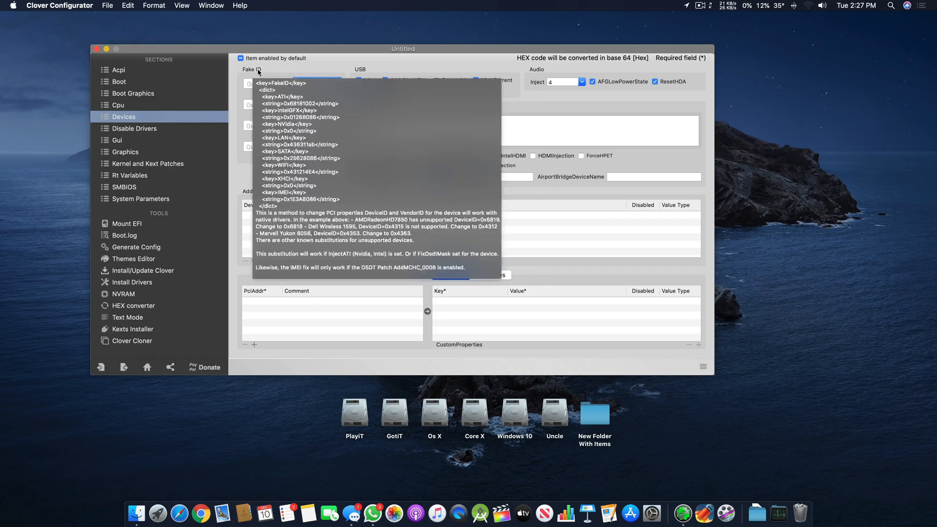
click(148, 164)
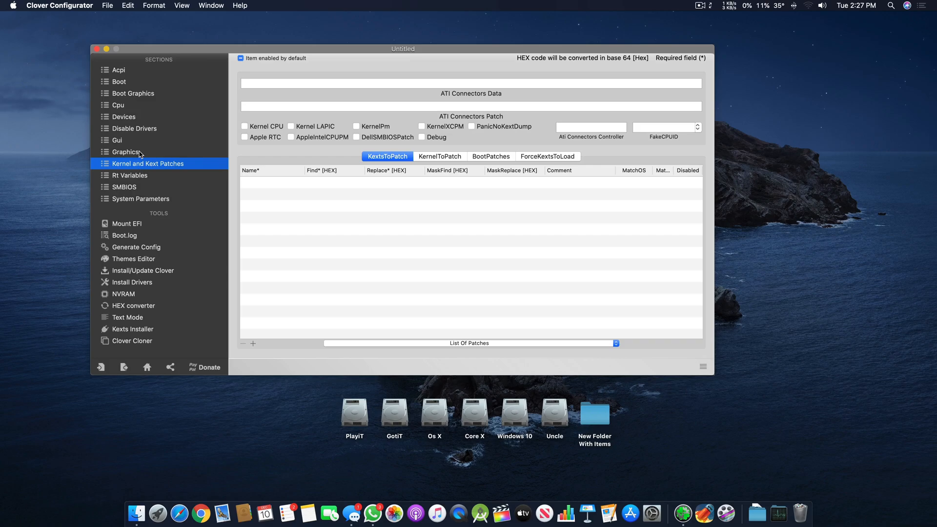
click(125, 152)
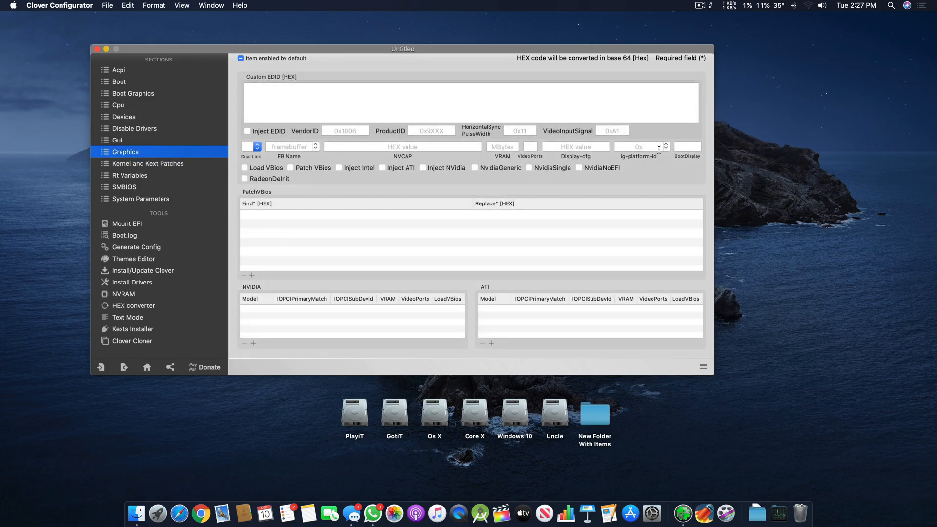
click(638, 147)
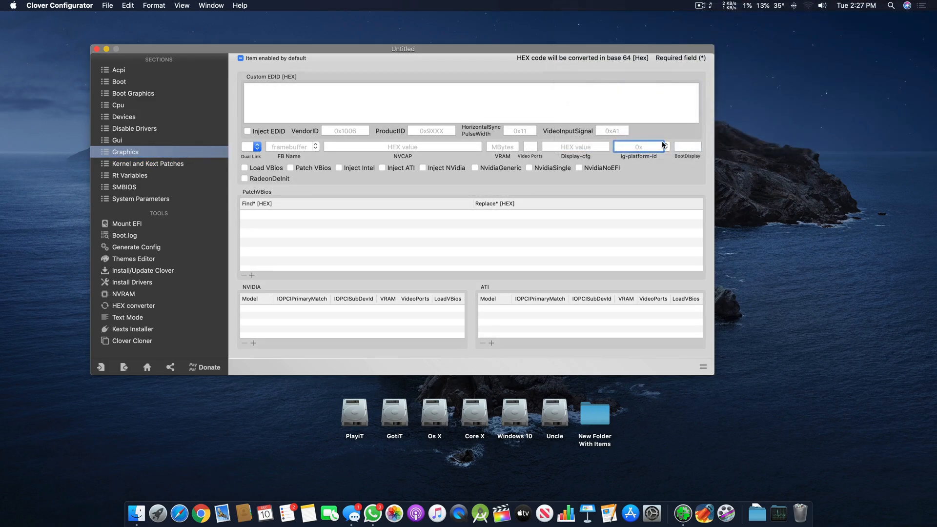
click(123, 117)
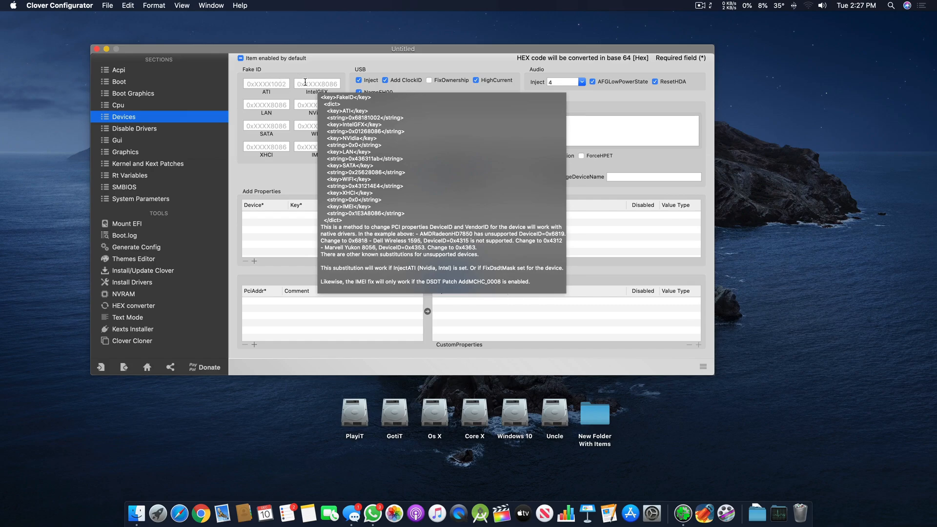
click(316, 84)
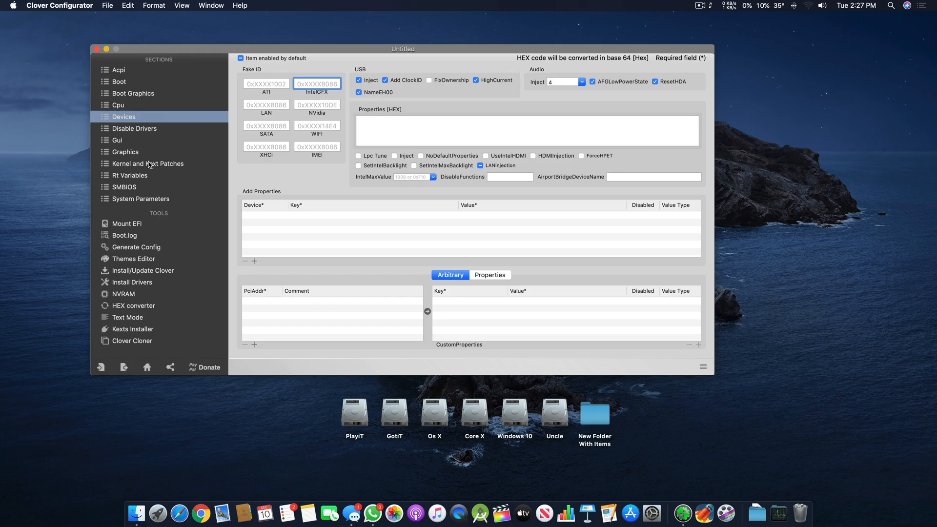
- Show Graphics settings and scroll the ig-platform-id list without choosing a value
click(125, 152)
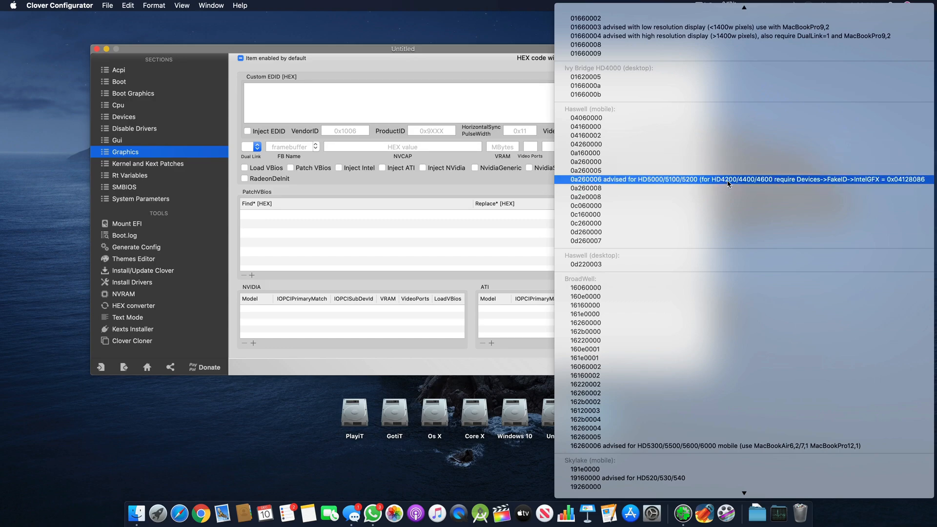
mouse_move(756, 187)
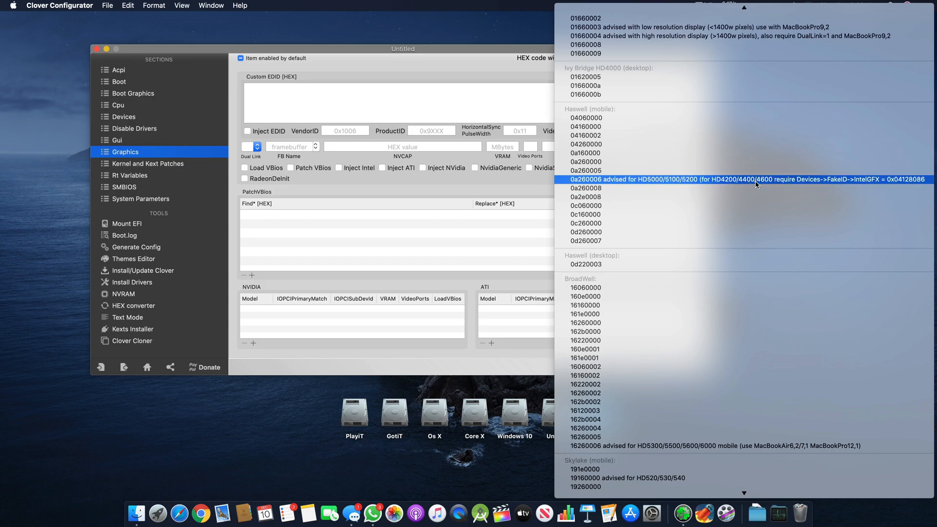
mouse_move(835, 190)
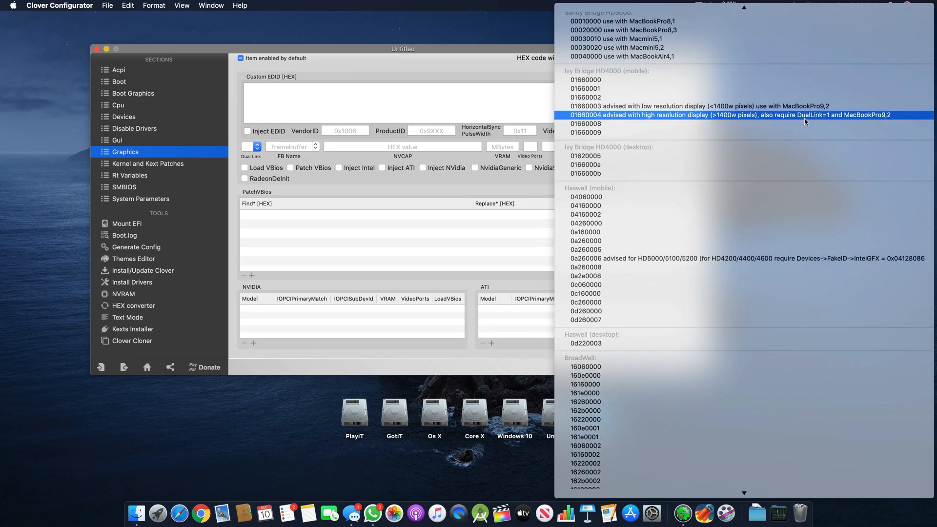
scroll(down, 3)
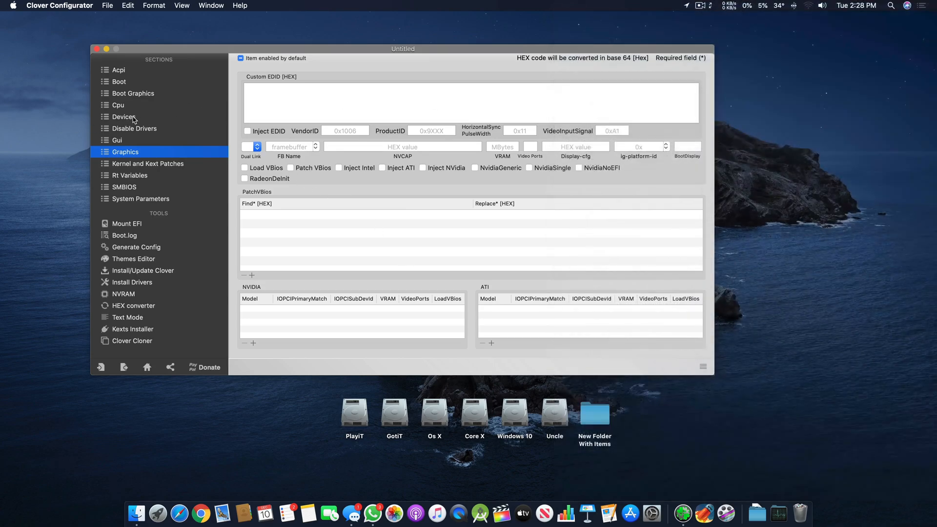
- Return to Devices and tick SetIntelBacklight
click(124, 116)
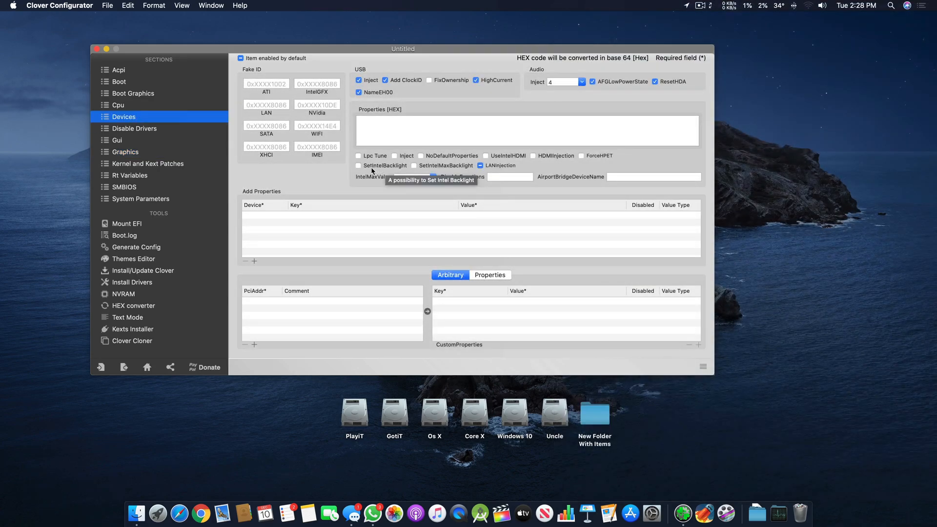
click(358, 166)
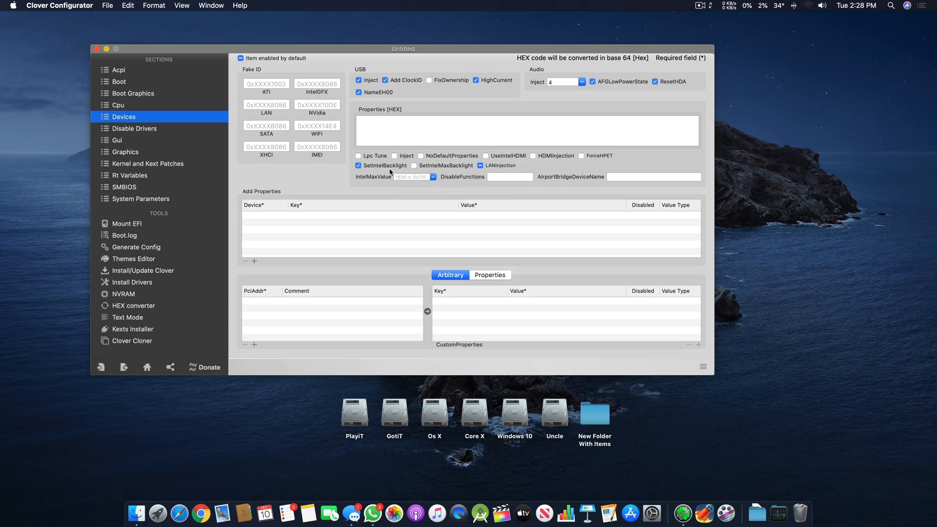
mouse_move(477, 172)
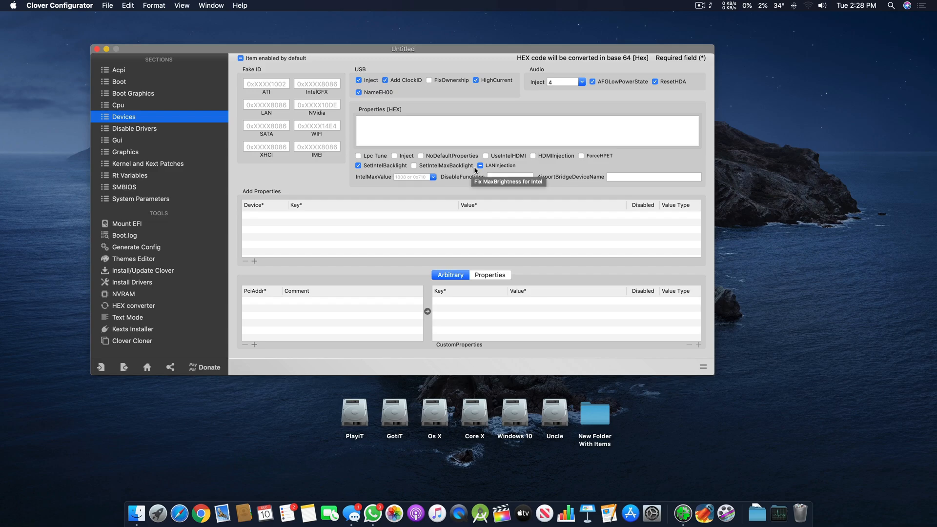
mouse_move(479, 166)
text(1)
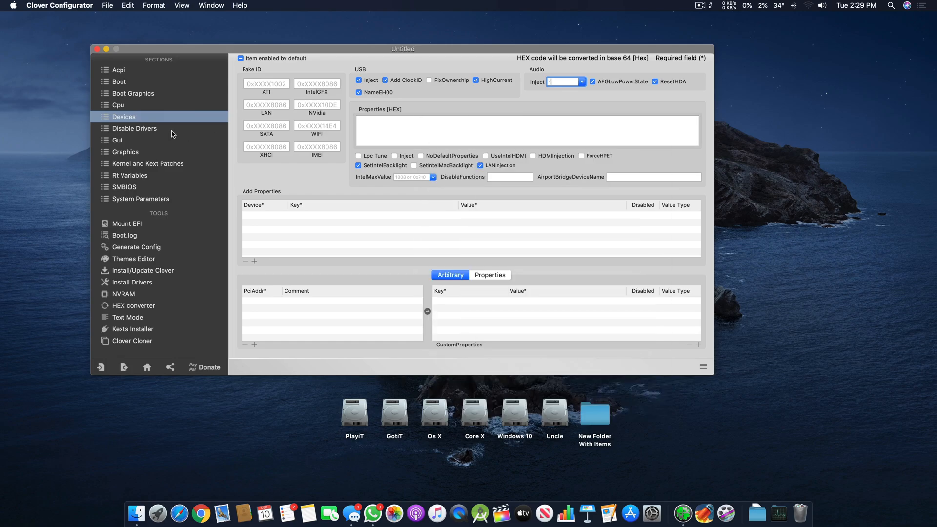
mouse_move(132, 132)
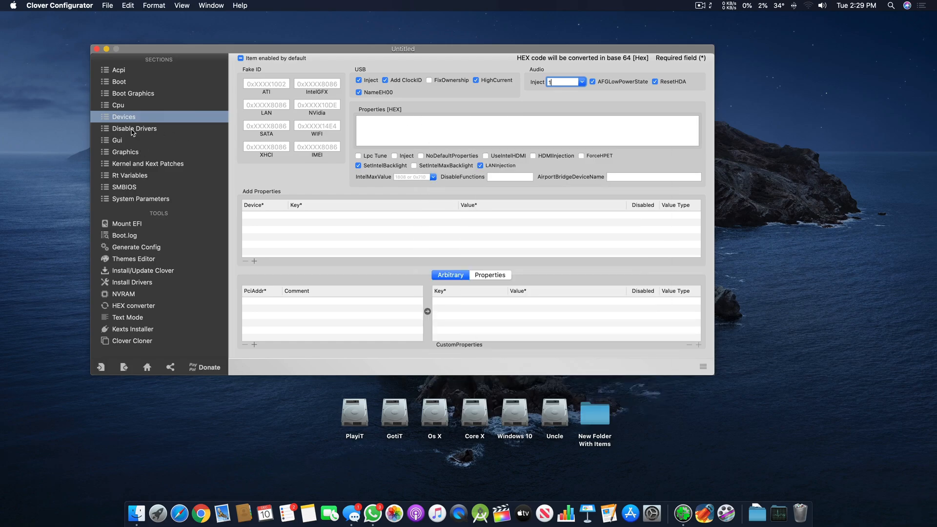
- Look at Disable Drivers, revisit Devices, then switch to the Boot section
click(134, 128)
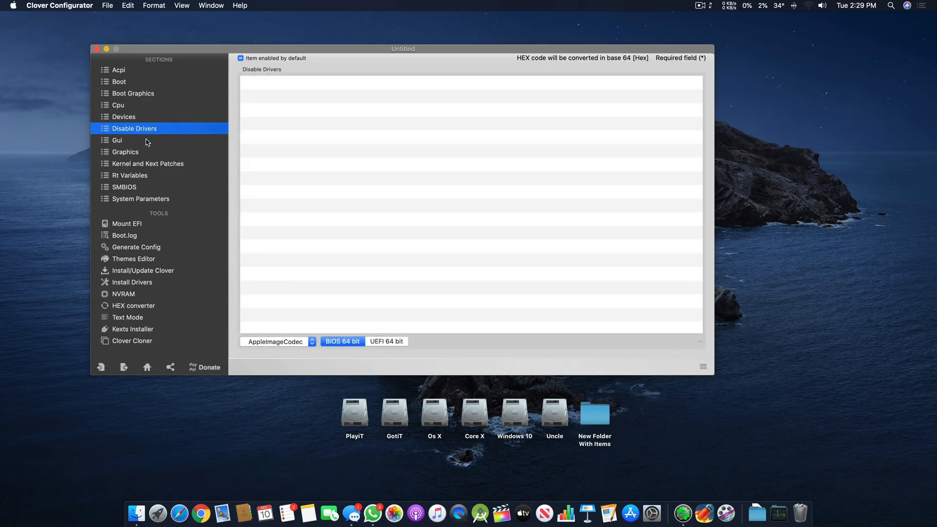
click(123, 117)
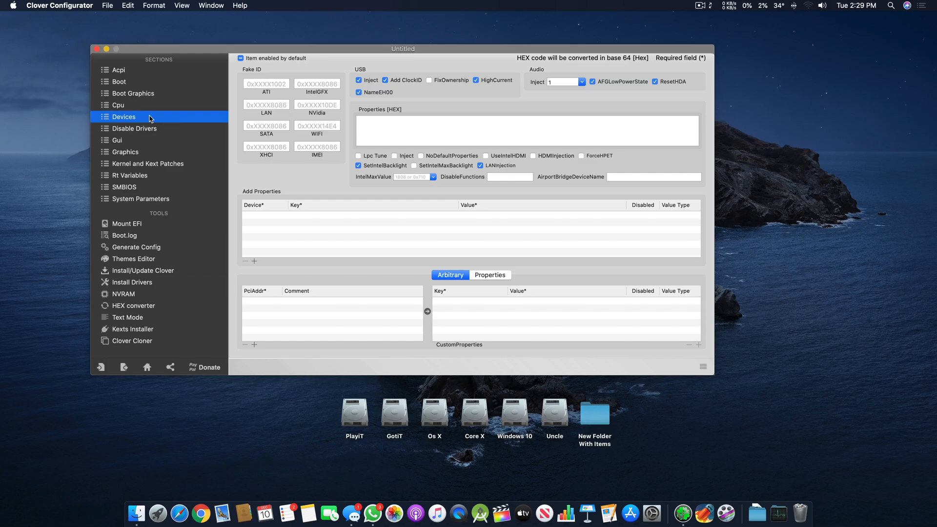
mouse_move(149, 82)
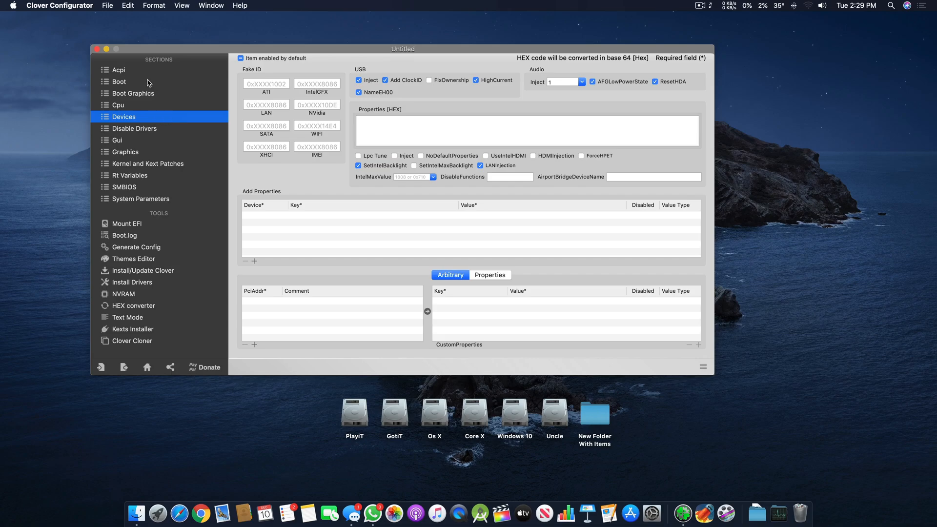
click(119, 81)
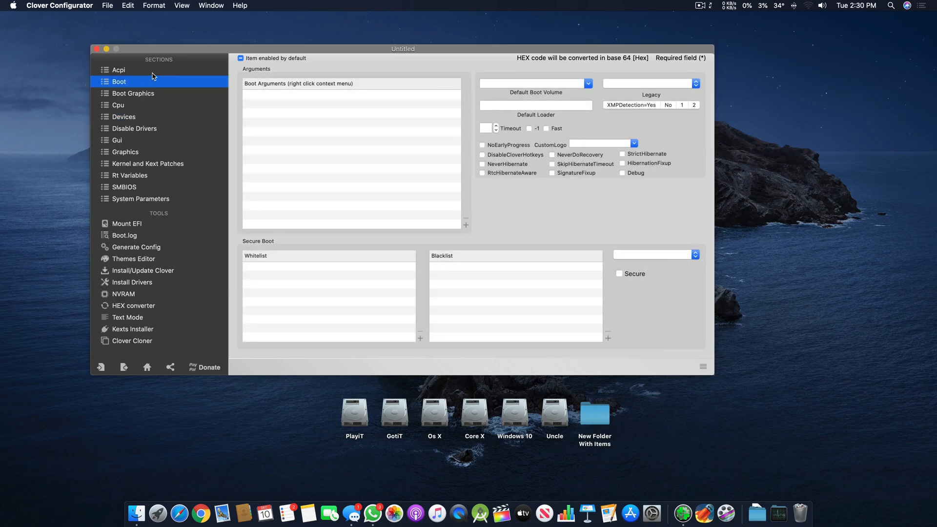